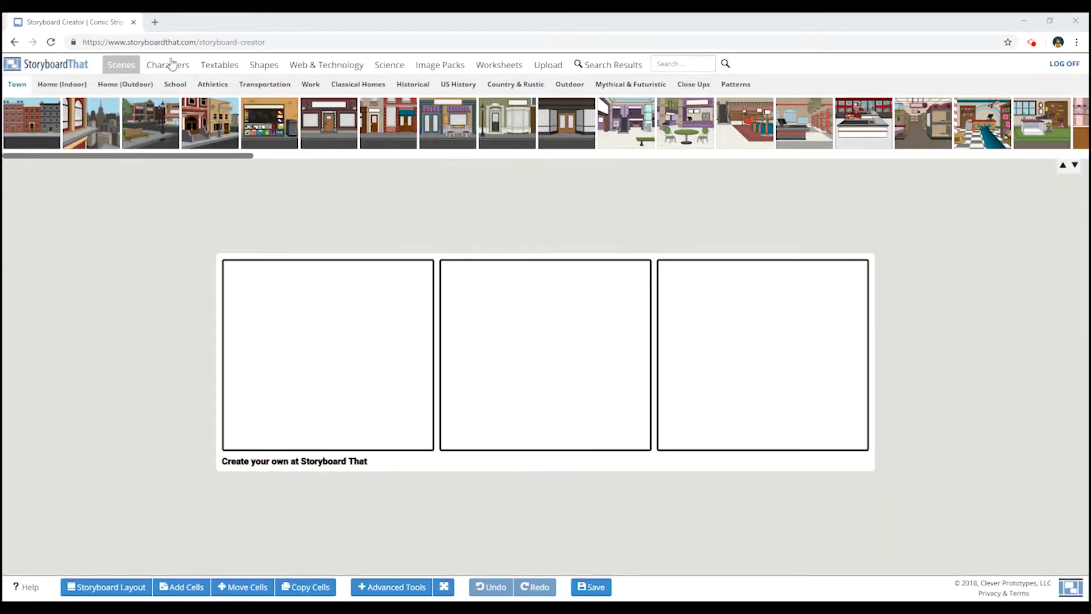
- Set up the breakroom scene with wireframe art and Henry saying 'I hate just missing free food at work!'
click(167, 64)
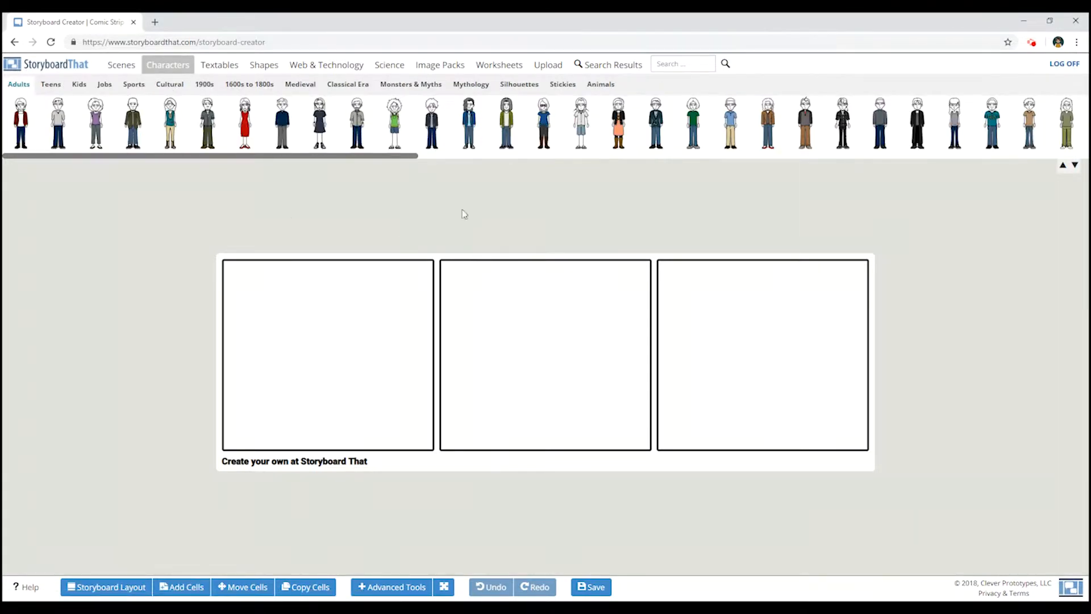
click(327, 64)
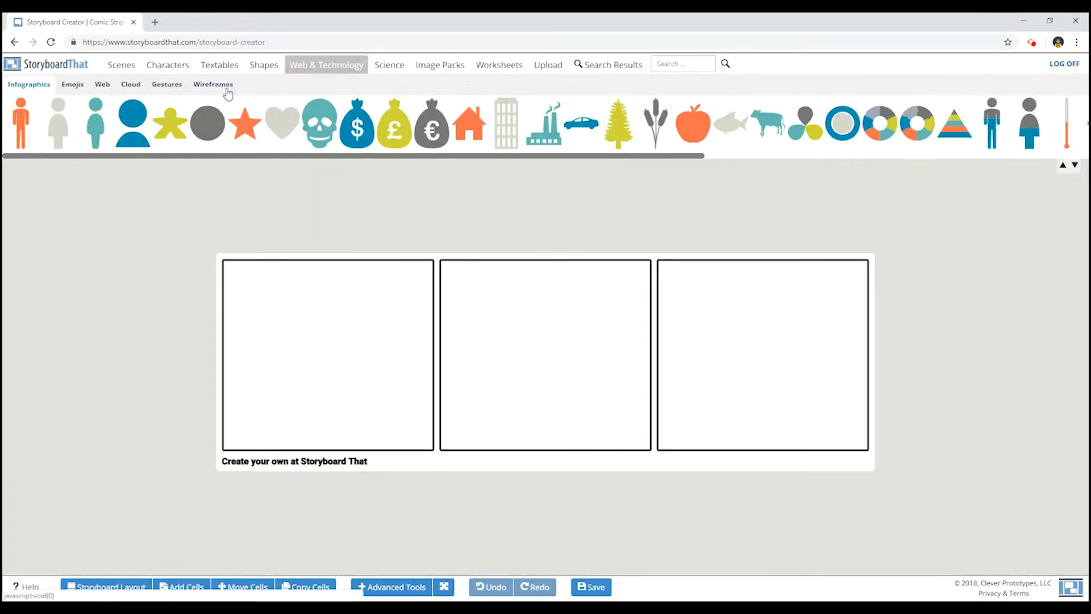
click(212, 84)
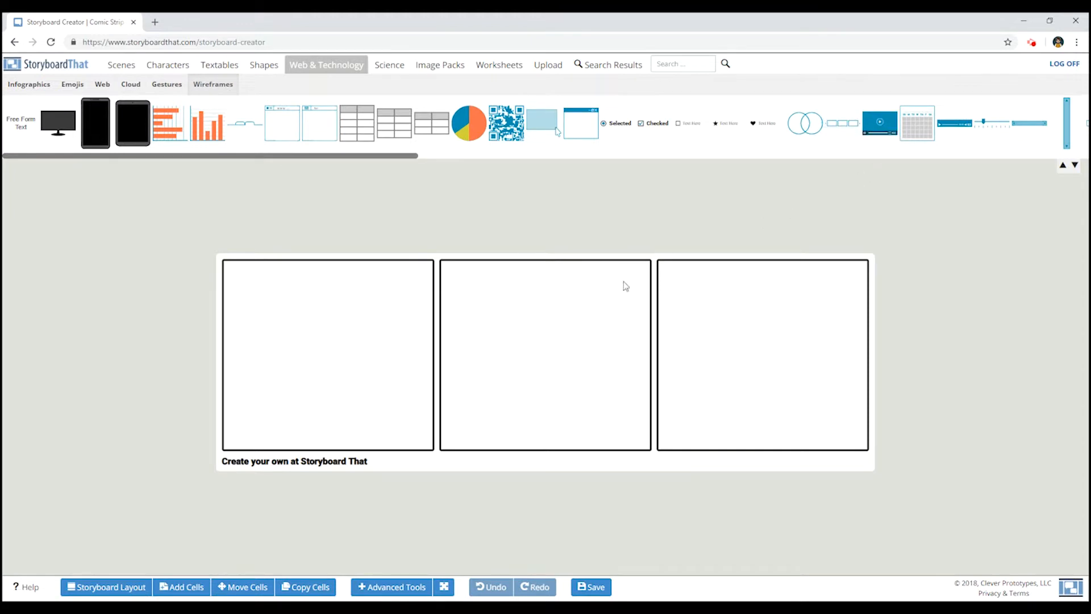
click(106, 586)
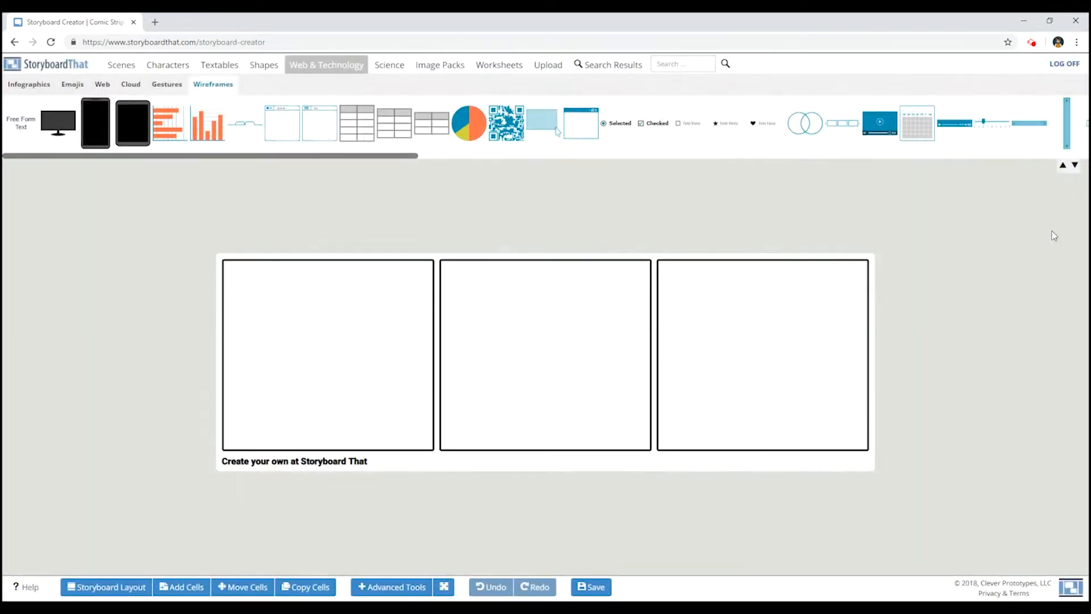
click(120, 64)
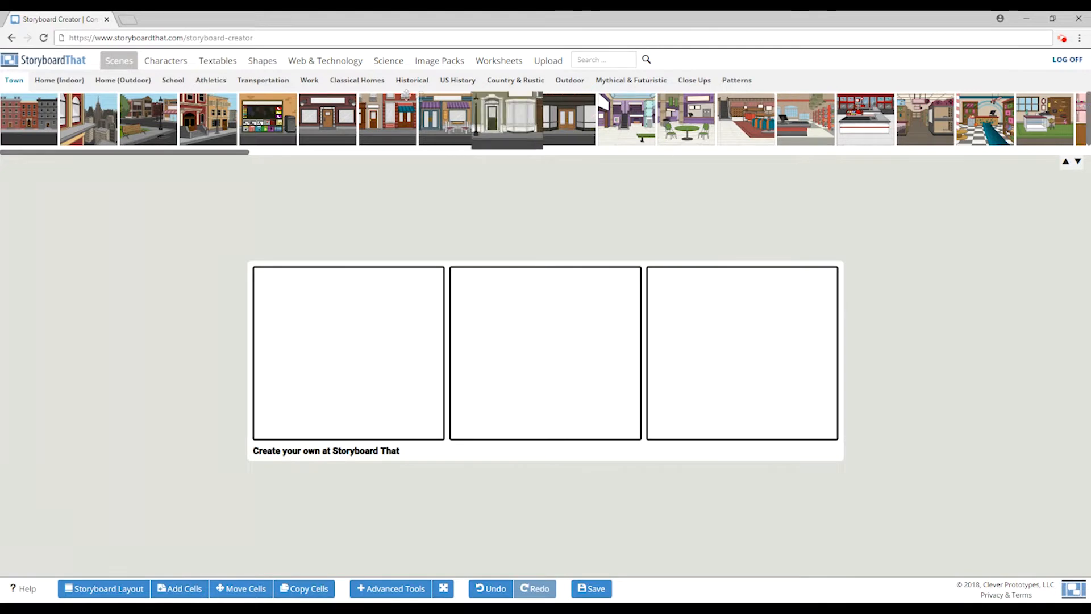
click(309, 79)
text(plate)
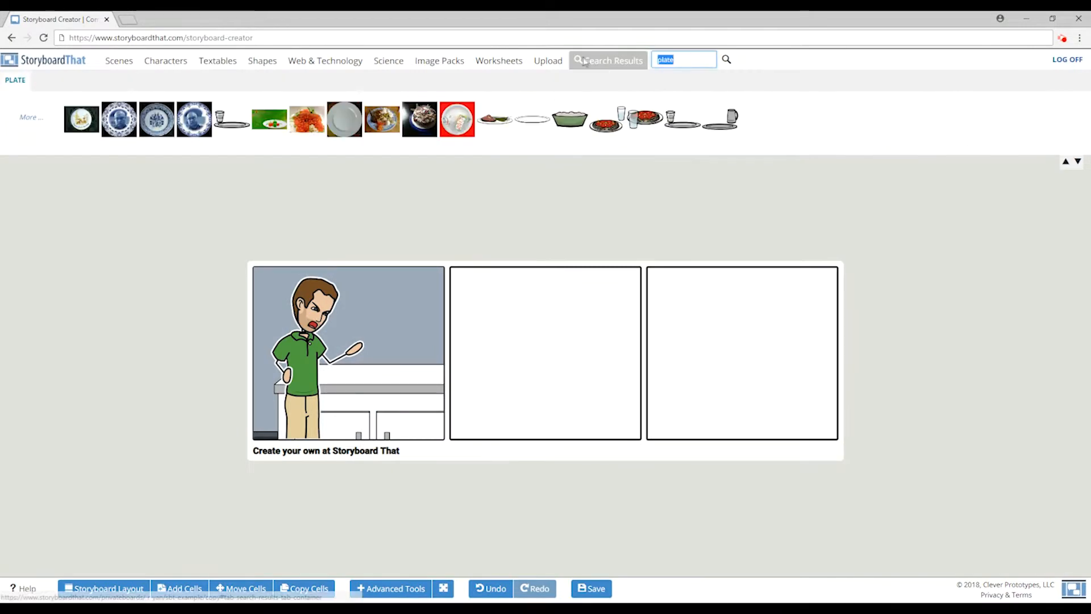
text(food)
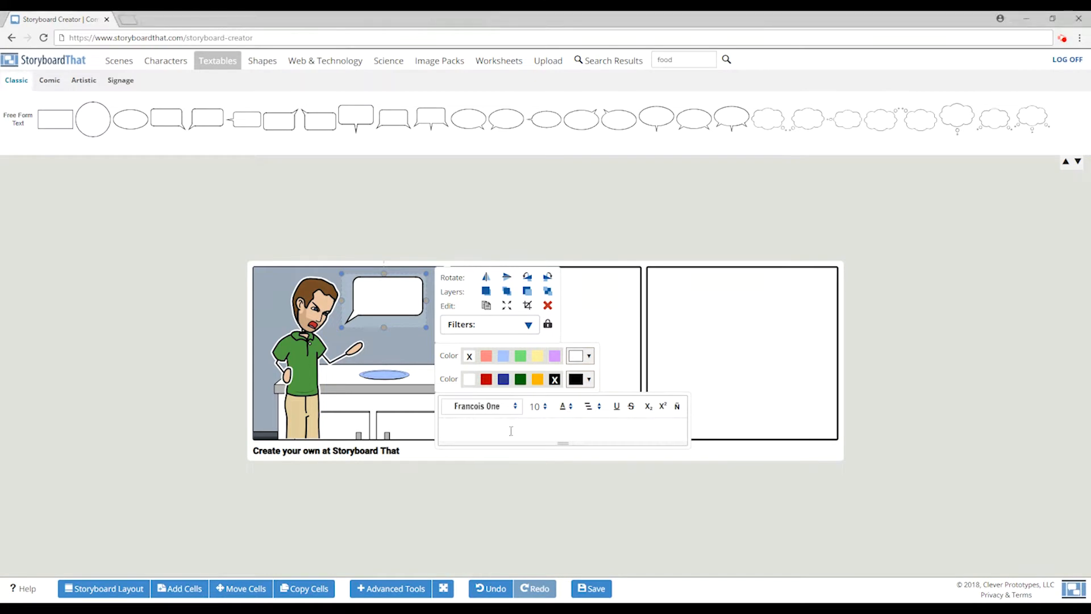
text(I hate just missing free food at work!)
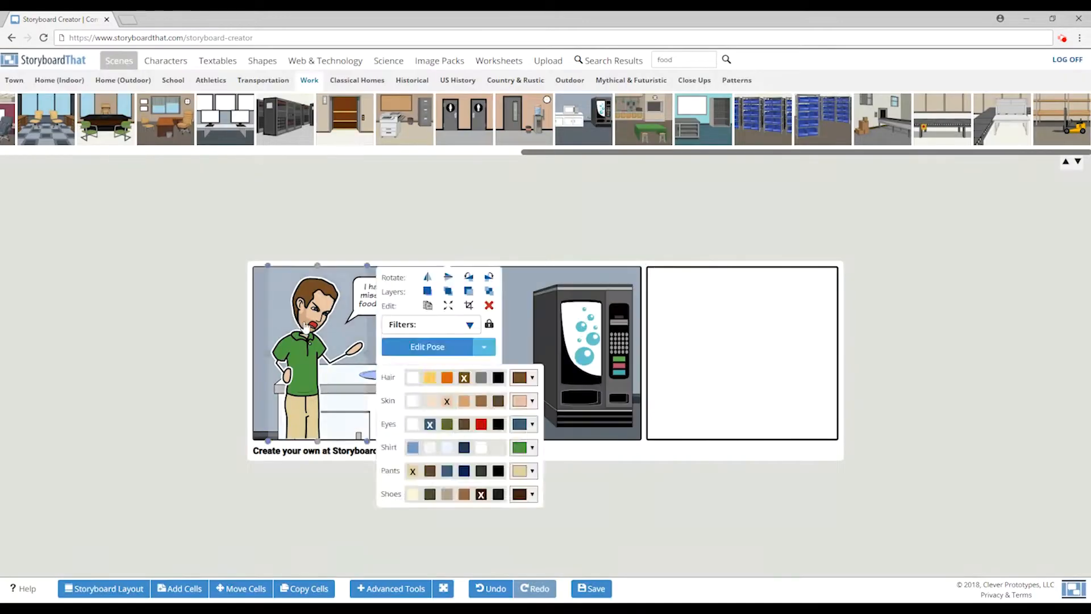
- Add the 'Twinkies?' line, a cupcake in the coworker's hand, the 'install SoLoMoFoo' suggestion and Henry's new pose
click(427, 347)
text(No t)
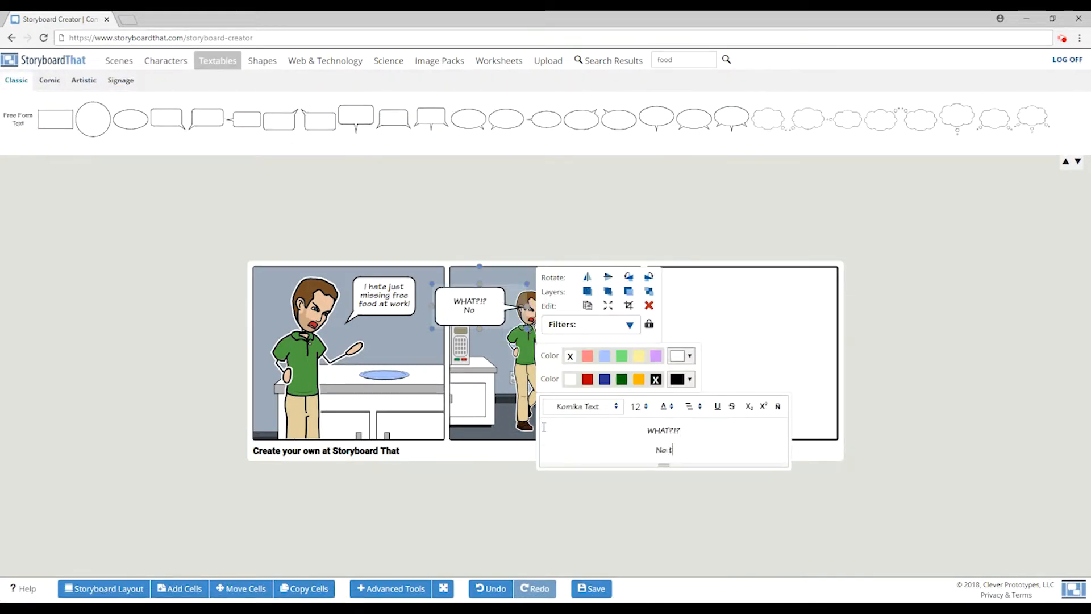
text(winkies?)
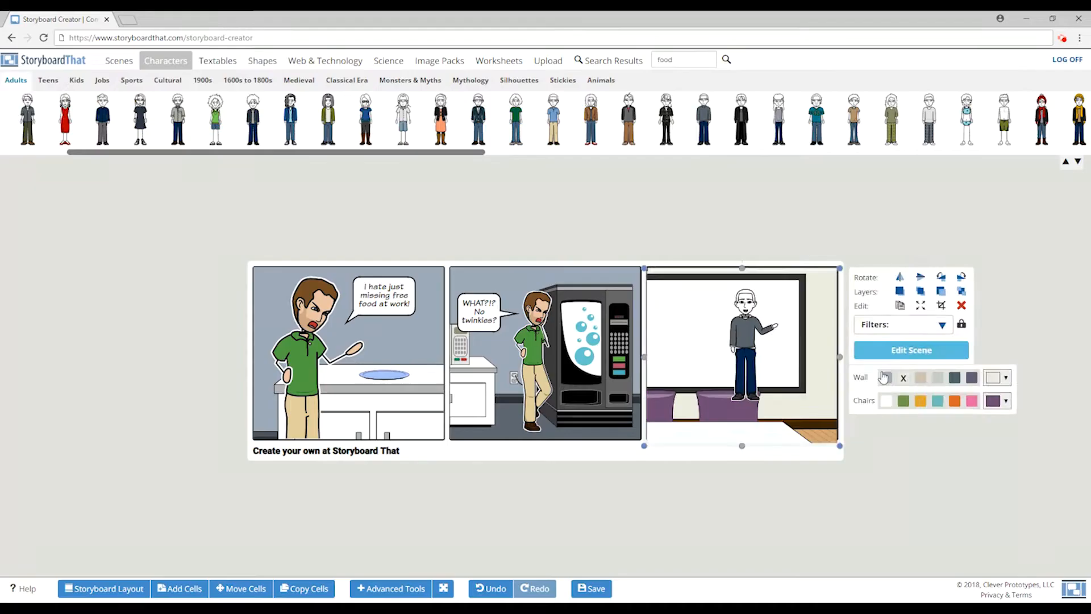
click(608, 60)
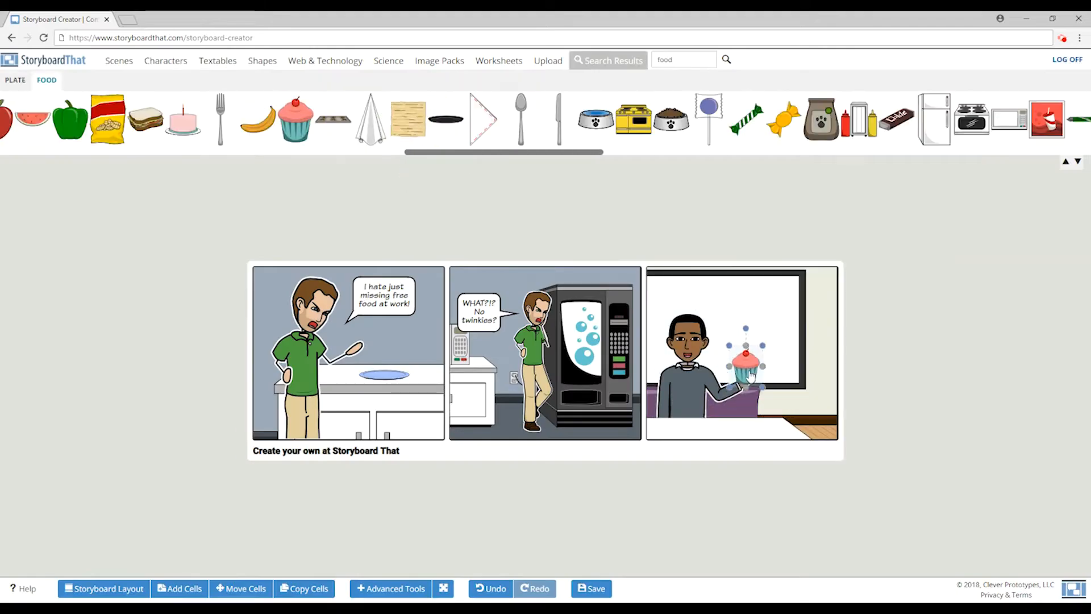
click(323, 61)
text(Hangry Henry-why)
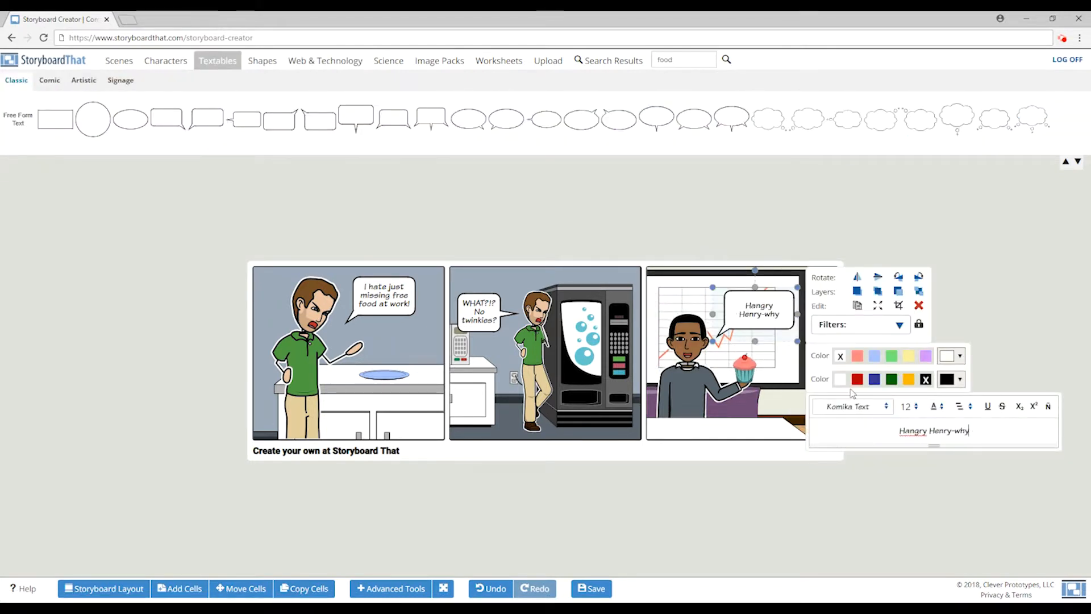
text(don't you install SoLoMoFoo and ge)
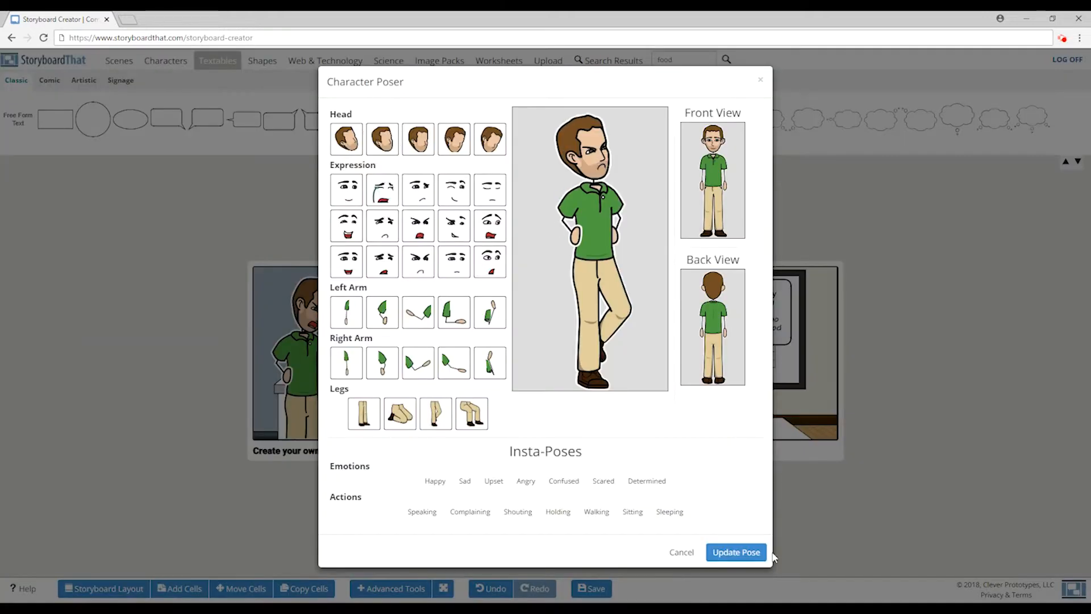
click(735, 553)
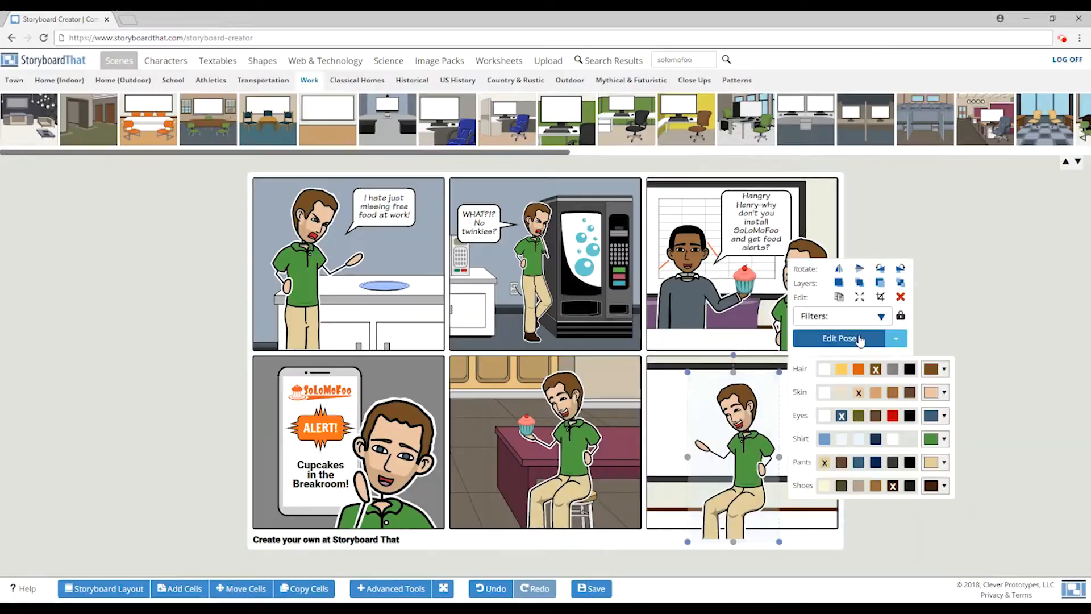
click(166, 60)
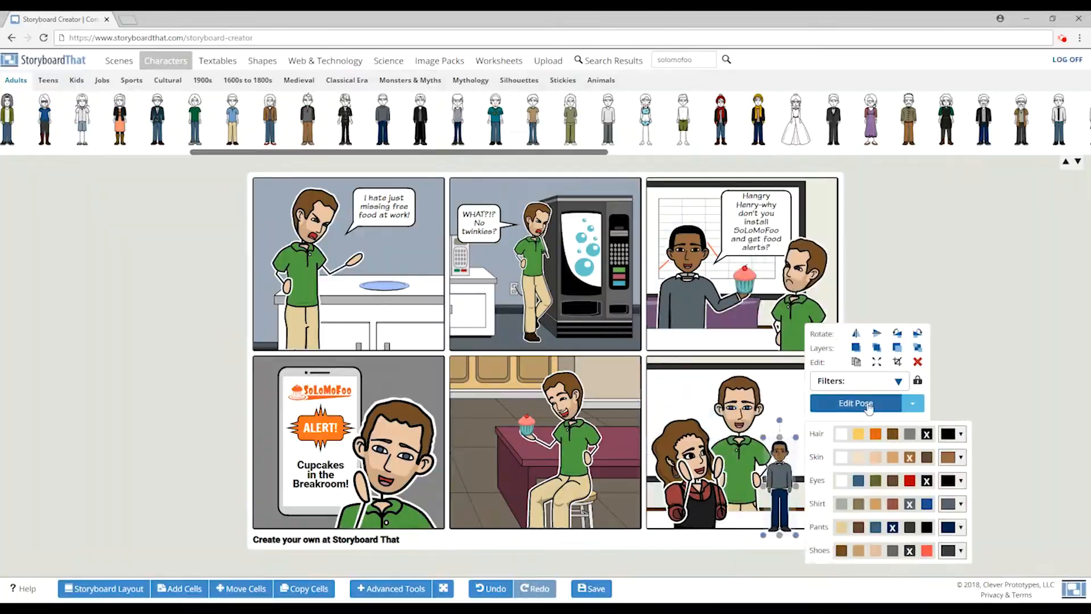
click(324, 60)
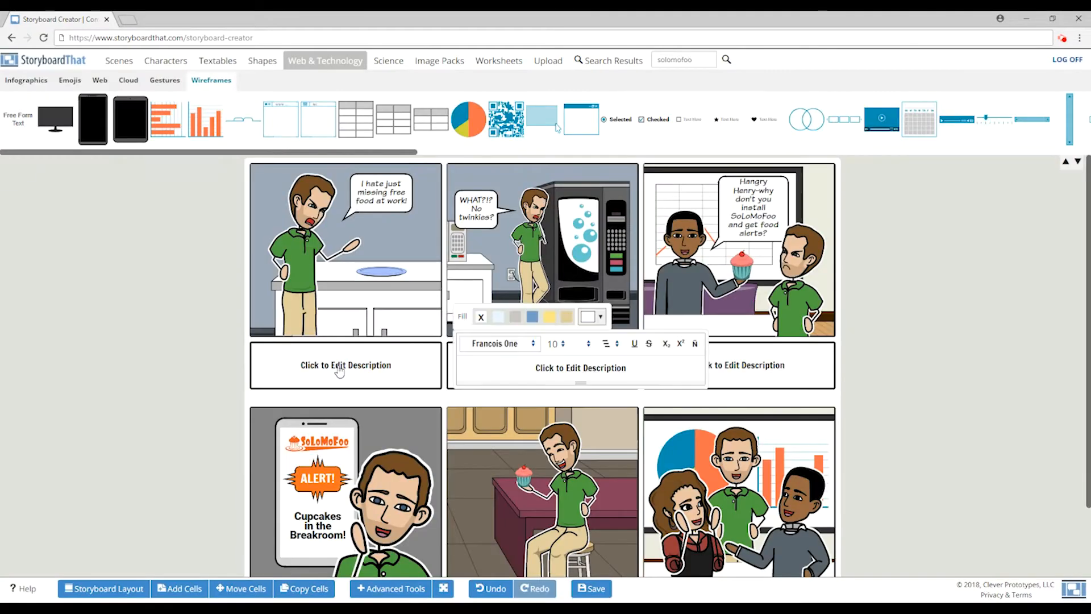
- Caption the first cell: Hangry Henry goes to the breakroom before a meeting and finds the remnants
text(Hangry Henry goes to the breakroom before a meeting. He finds the remnant)
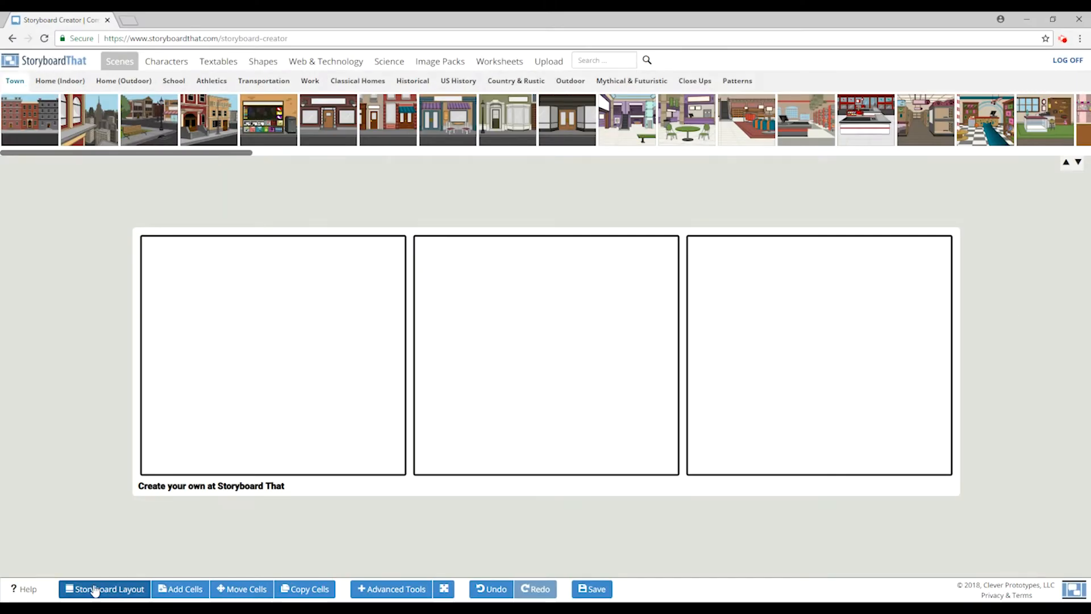
- Switch to the spider-map layout and title the centre 'SoLoMoFoo Persona'
click(109, 589)
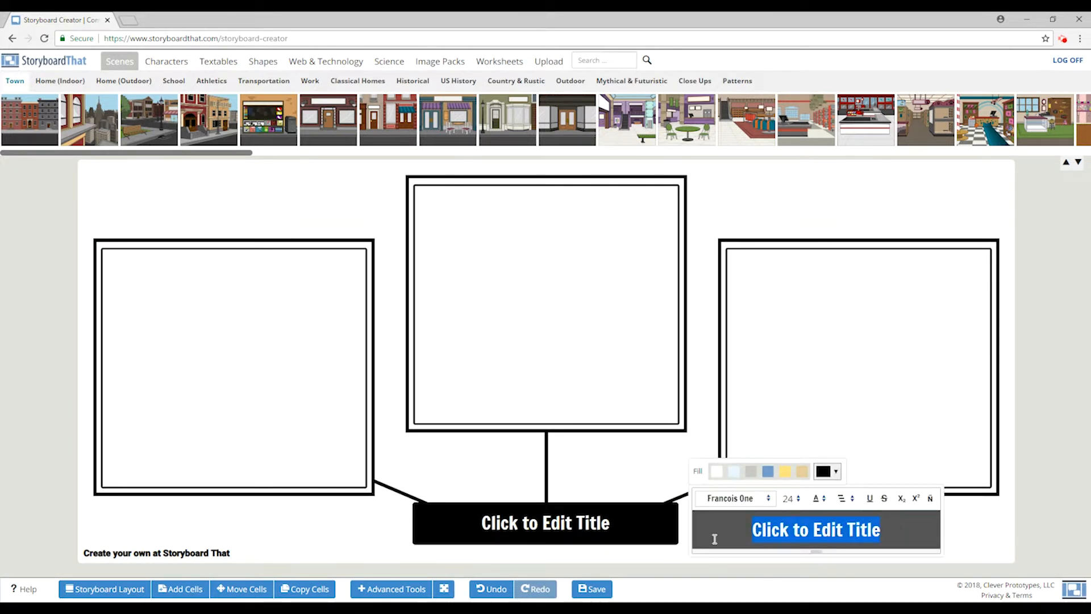
text(SoLoMoFoo Persona)
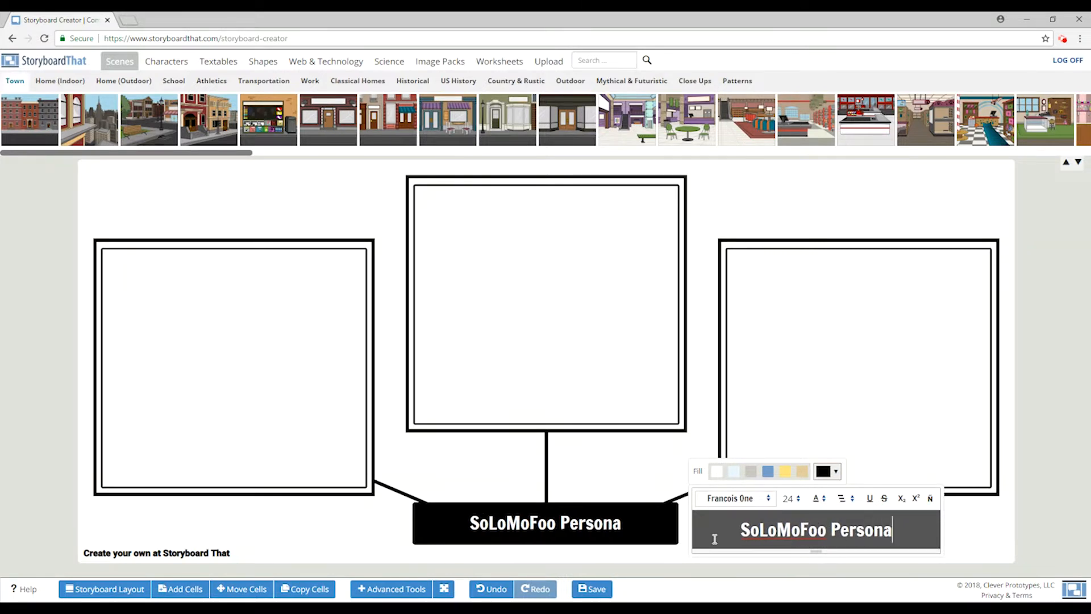
click(646, 478)
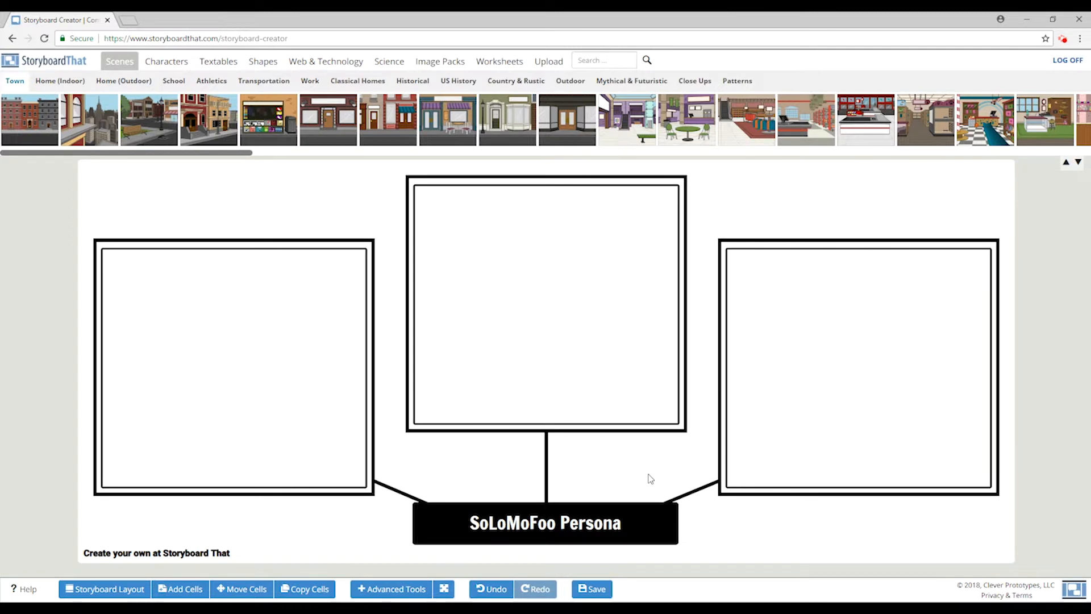
click(736, 80)
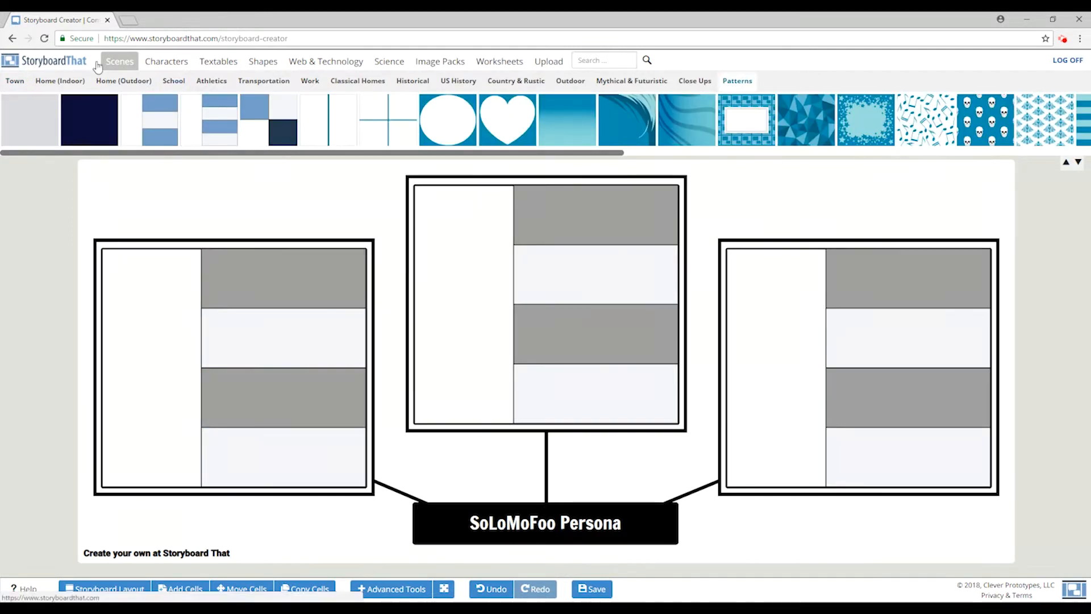
- Write persona details and About text, then give HR Hailey a woman character and office scene
click(219, 62)
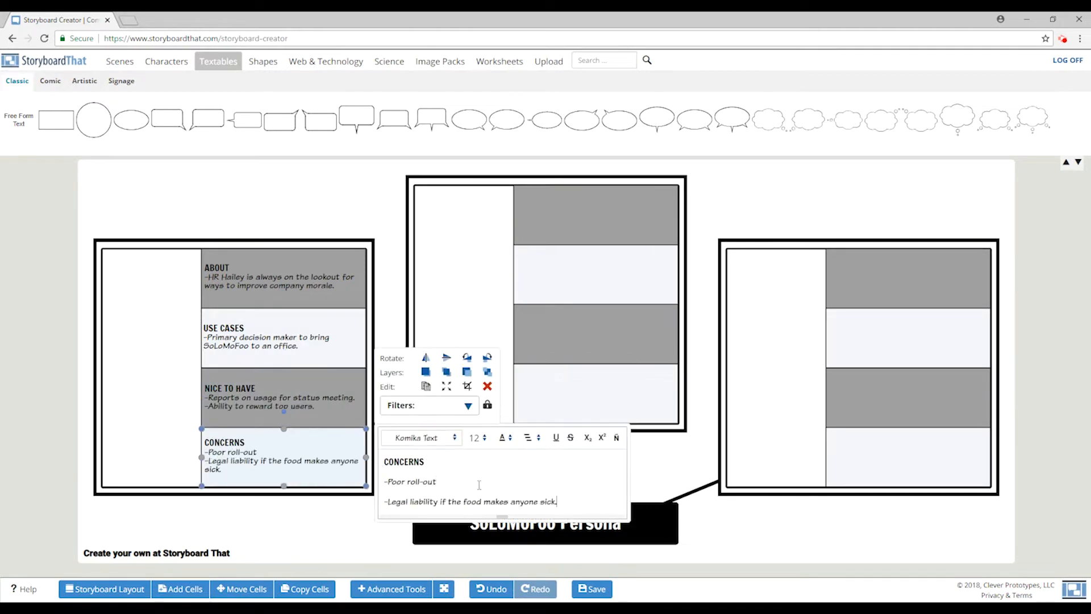
click(595, 272)
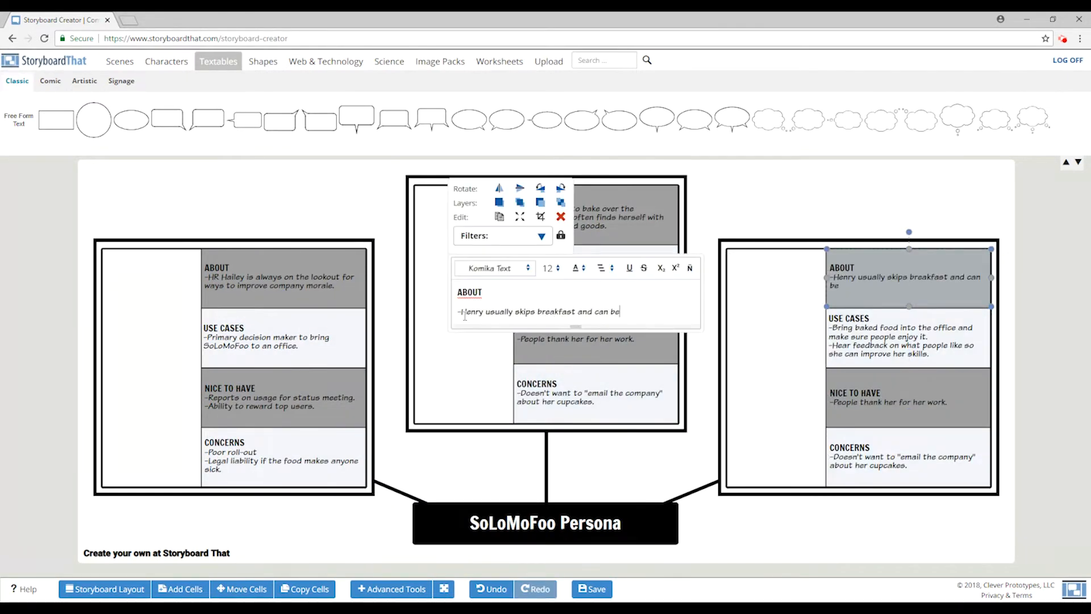
click(166, 61)
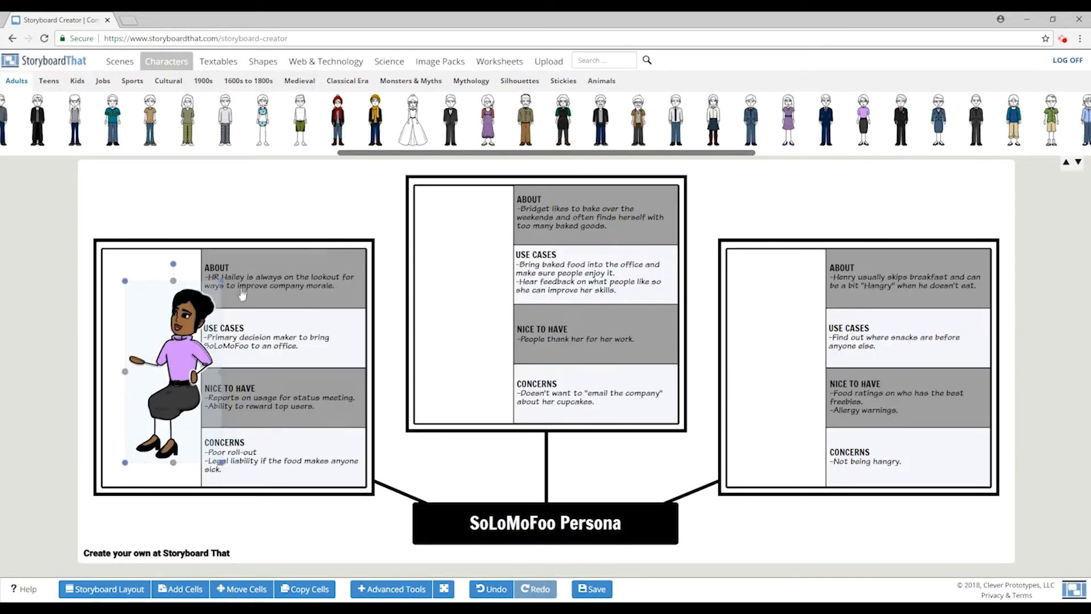
click(118, 62)
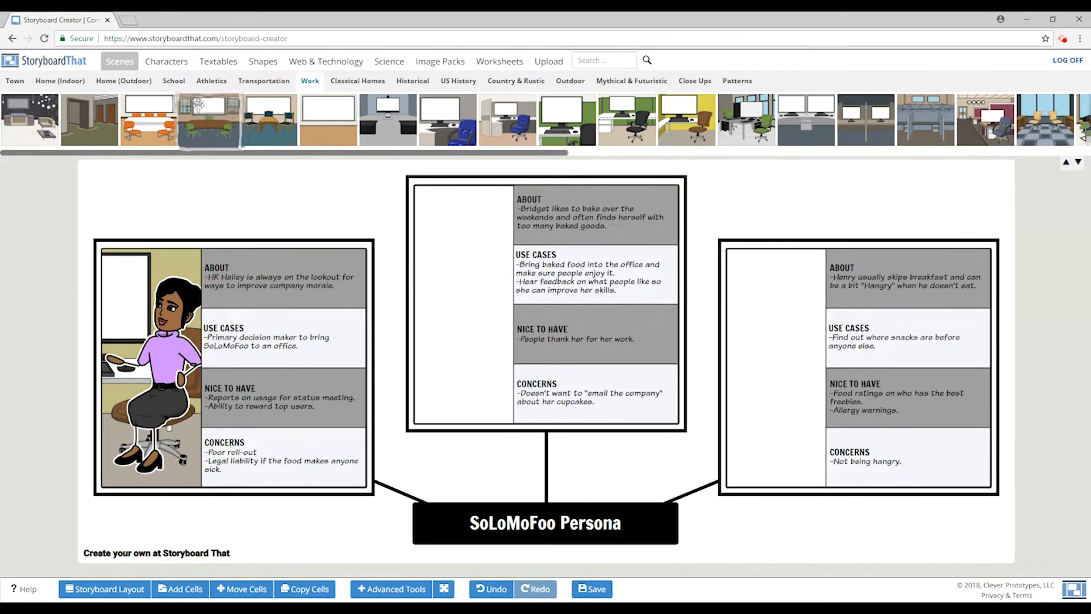
- Add a blonde character and a cupcake to the middle persona and a character to the third
click(166, 61)
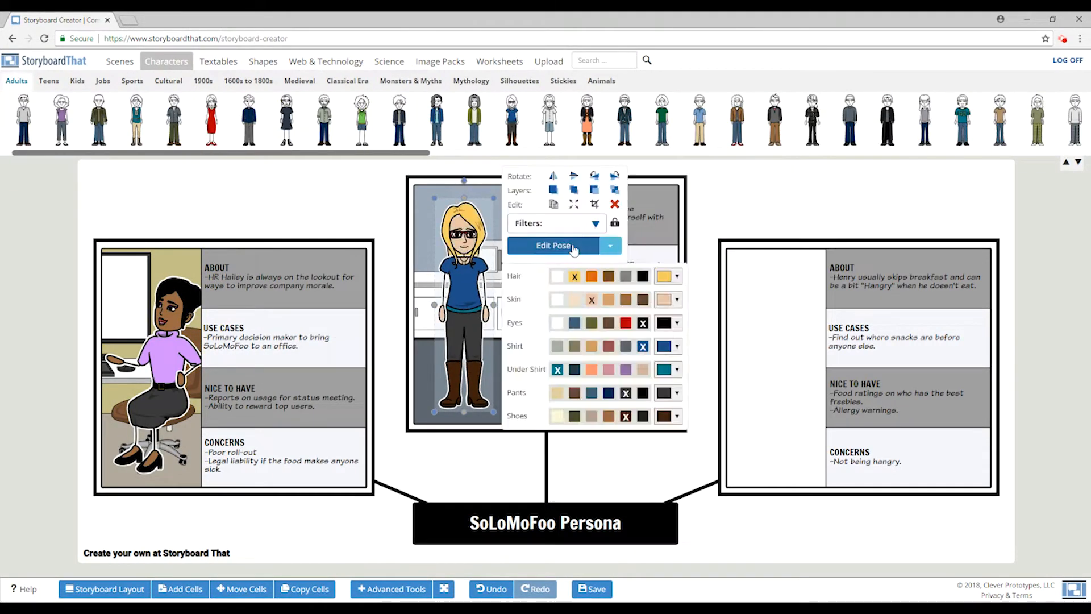
text(cupcake)
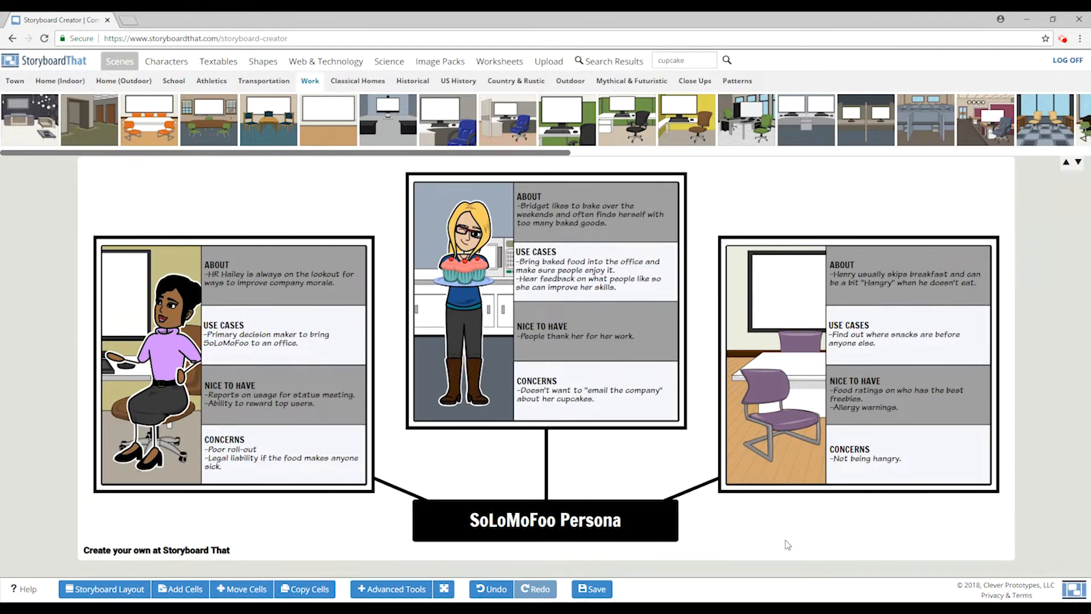
click(166, 62)
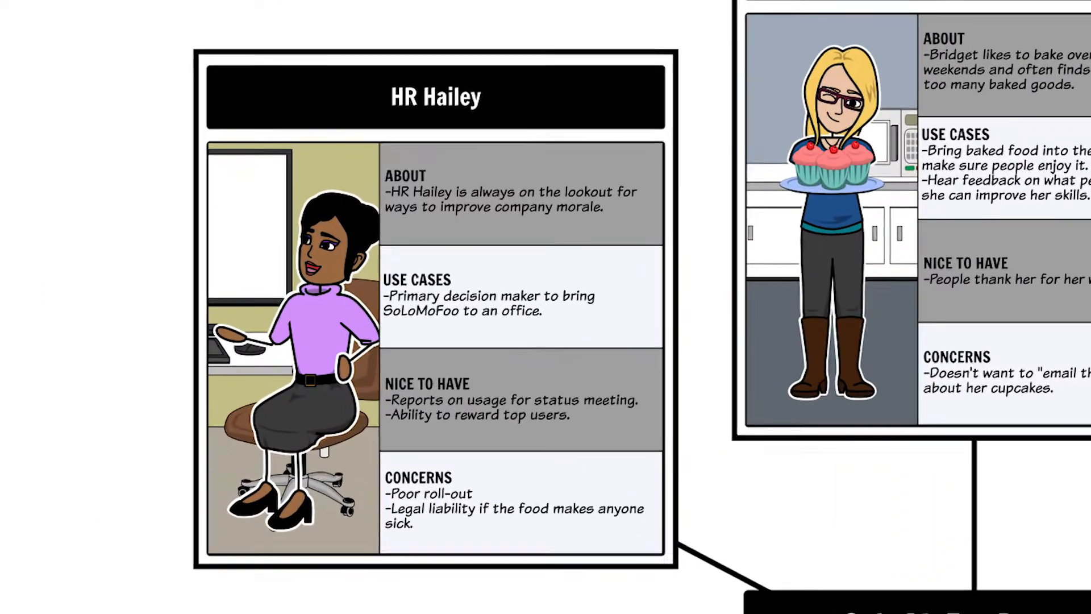
- Scroll the scene library to browse town backgrounds for the new storyboard
scroll(right, 3)
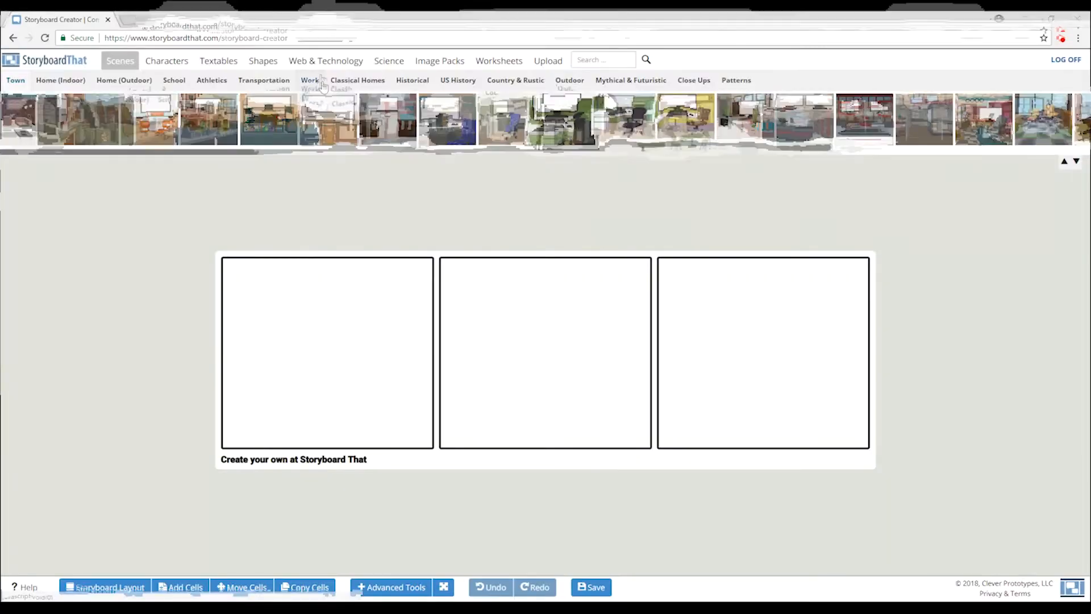
- Fill the first cells with Hailey and her boss, a cropped desk scene and a search-bar monitor with text
click(166, 60)
text(computer)
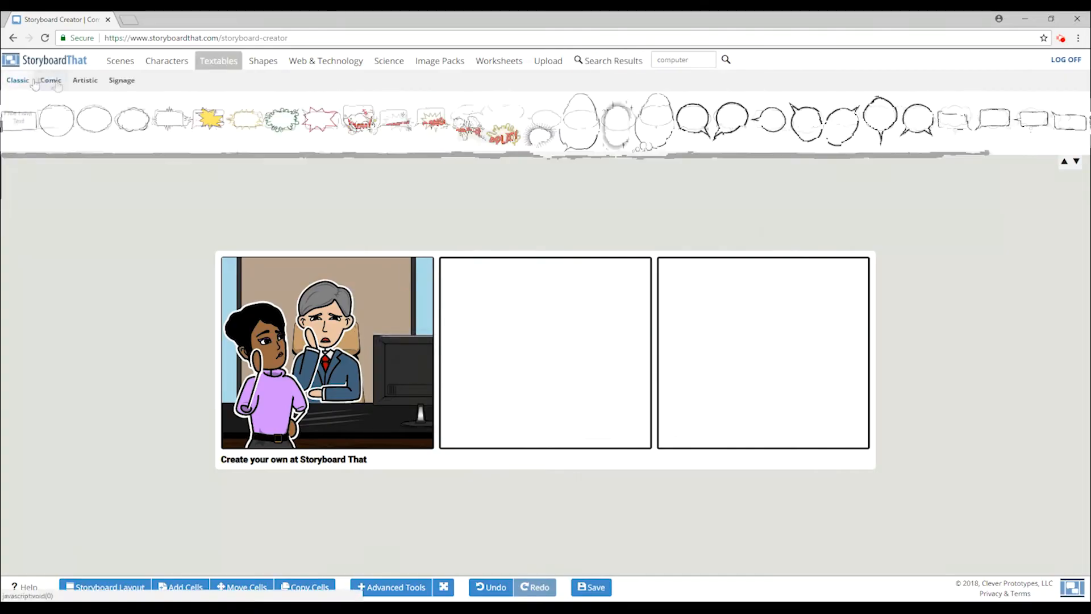
click(17, 80)
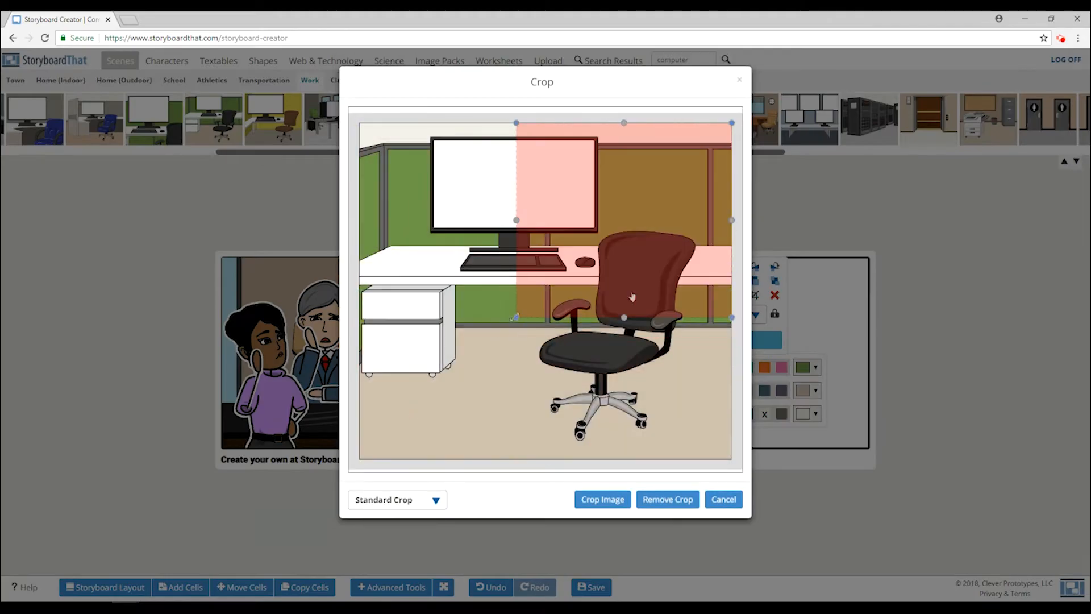
click(601, 499)
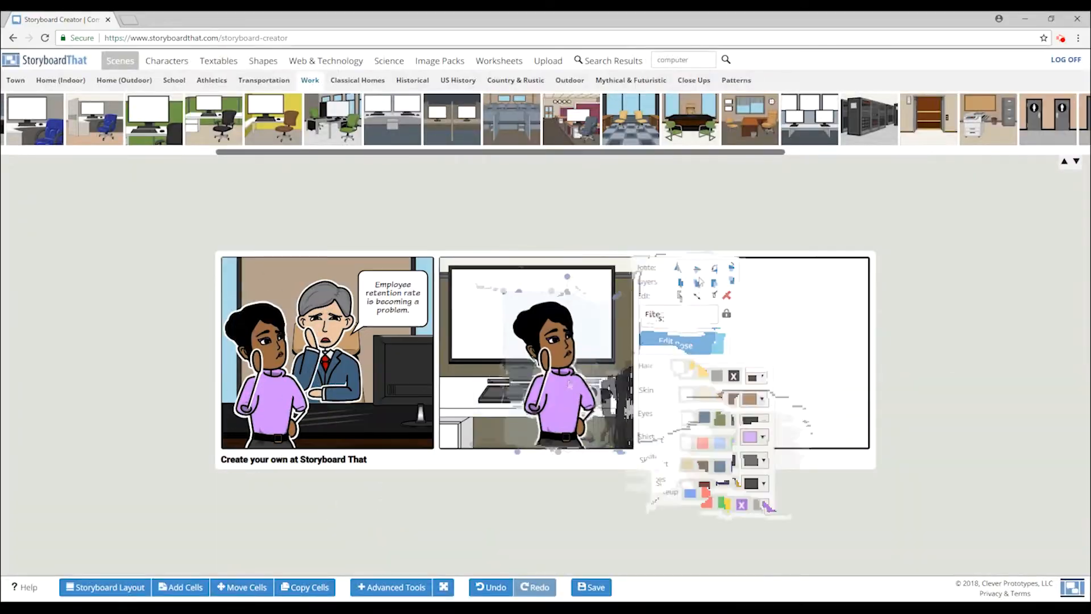
click(325, 61)
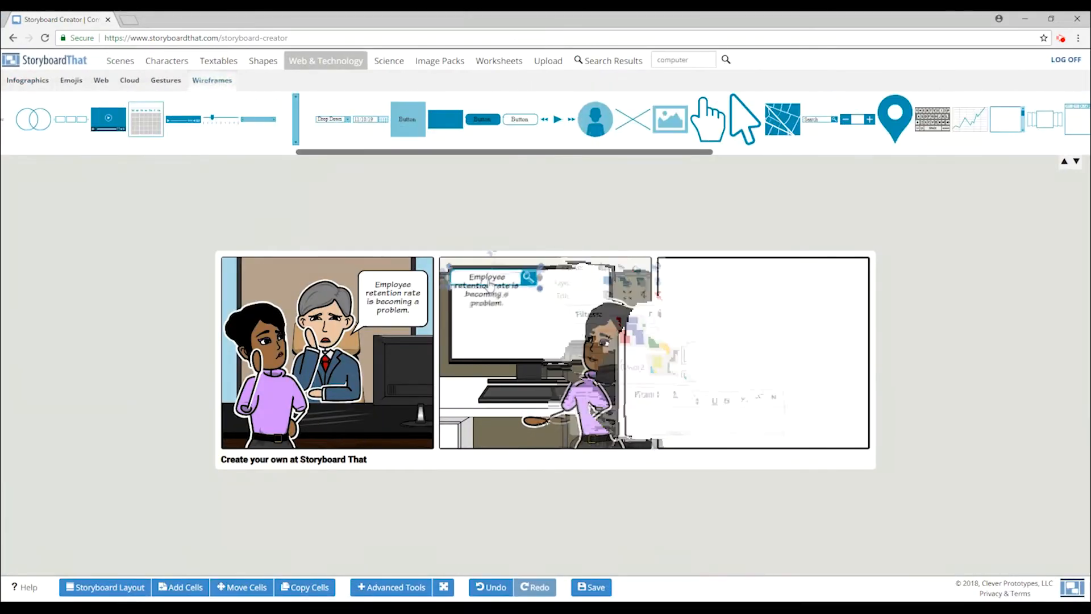
click(218, 60)
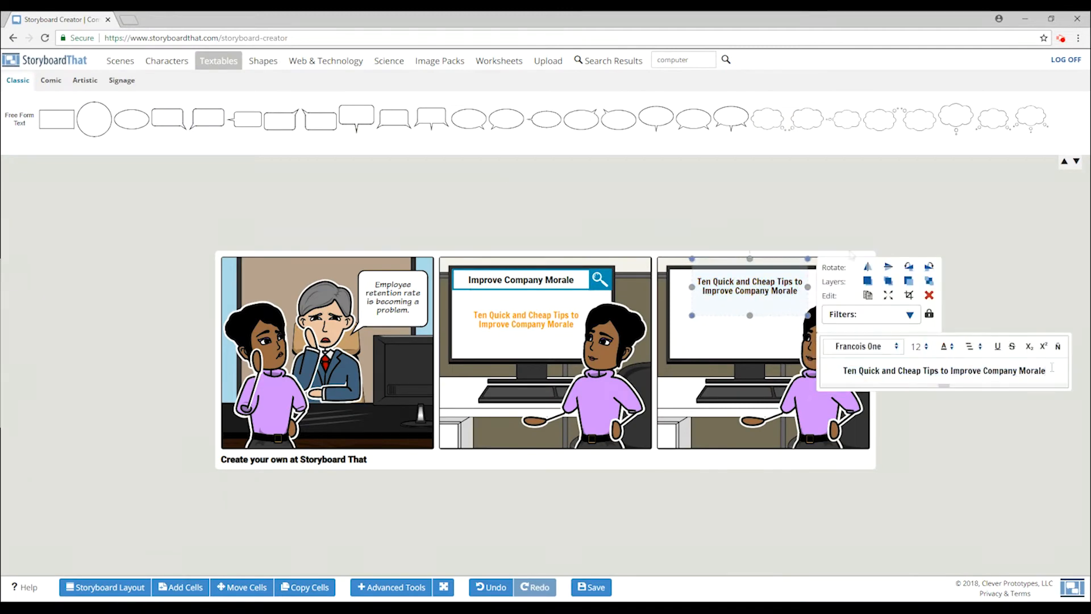
click(263, 60)
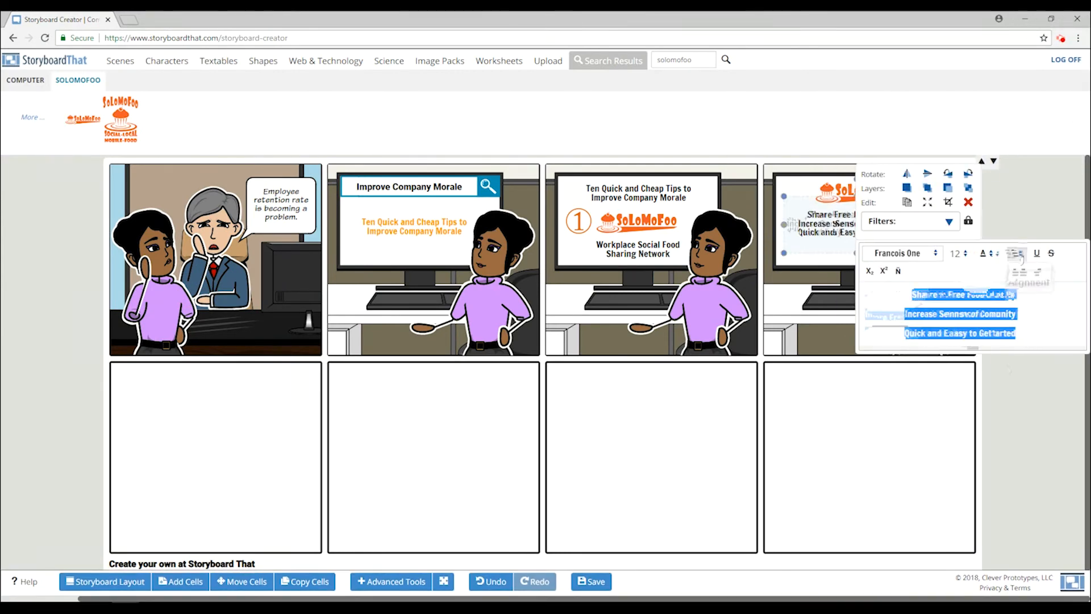
- Bullet the fourth cell's list, add cupcakes and a speech bubble to the sixth, and the boss to the last cell
click(263, 61)
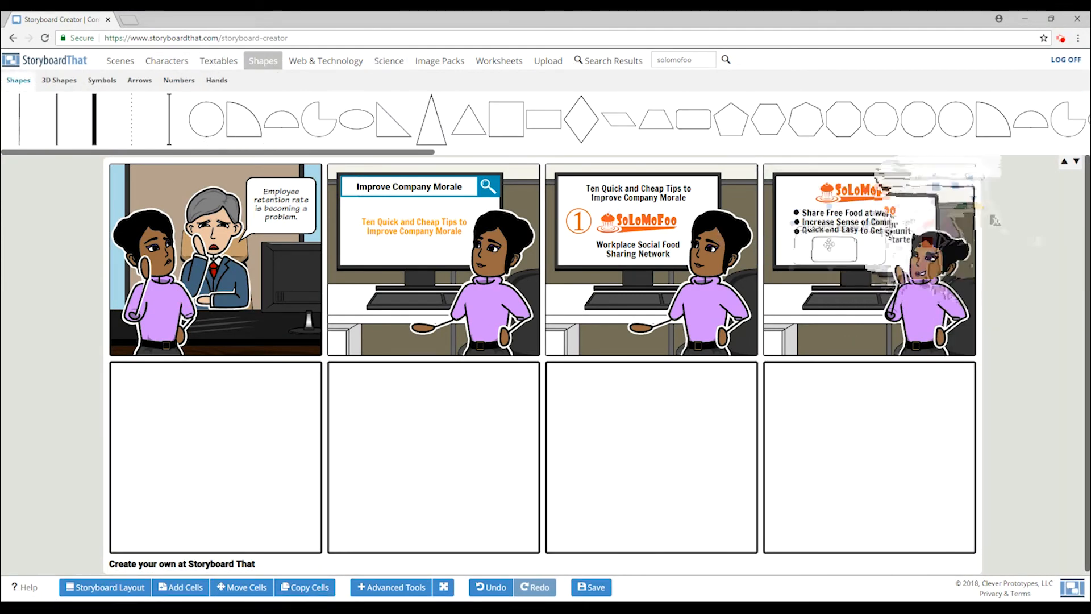
click(325, 60)
text(cupcake)
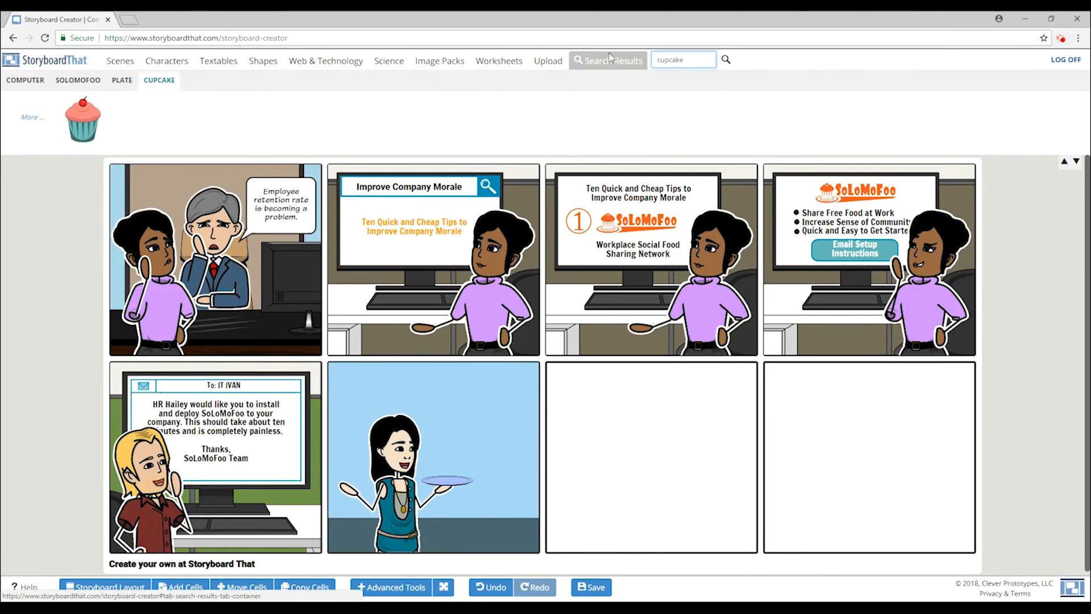
click(166, 60)
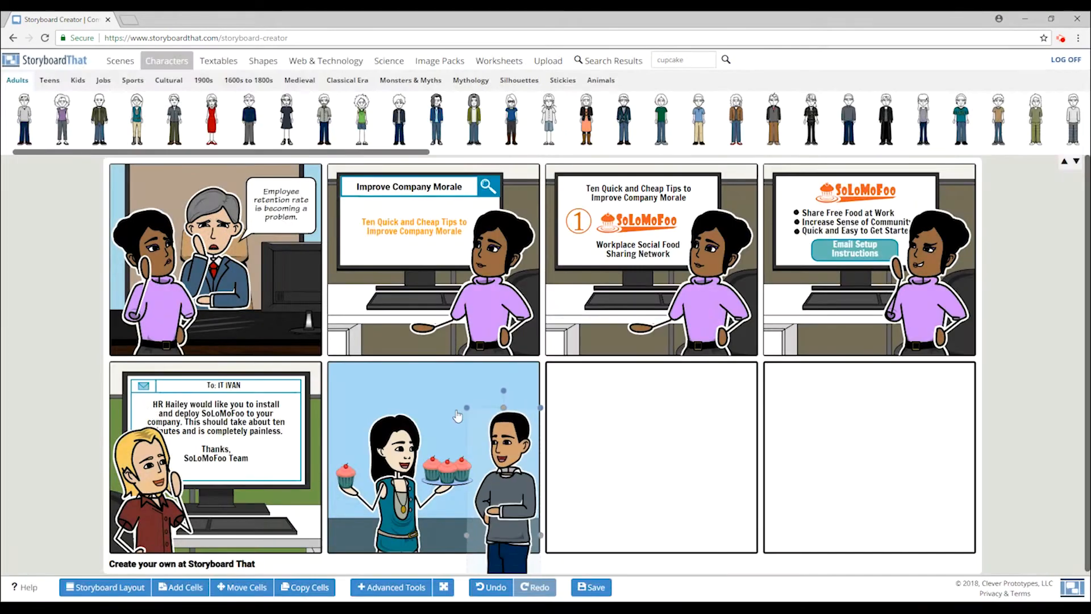
click(218, 60)
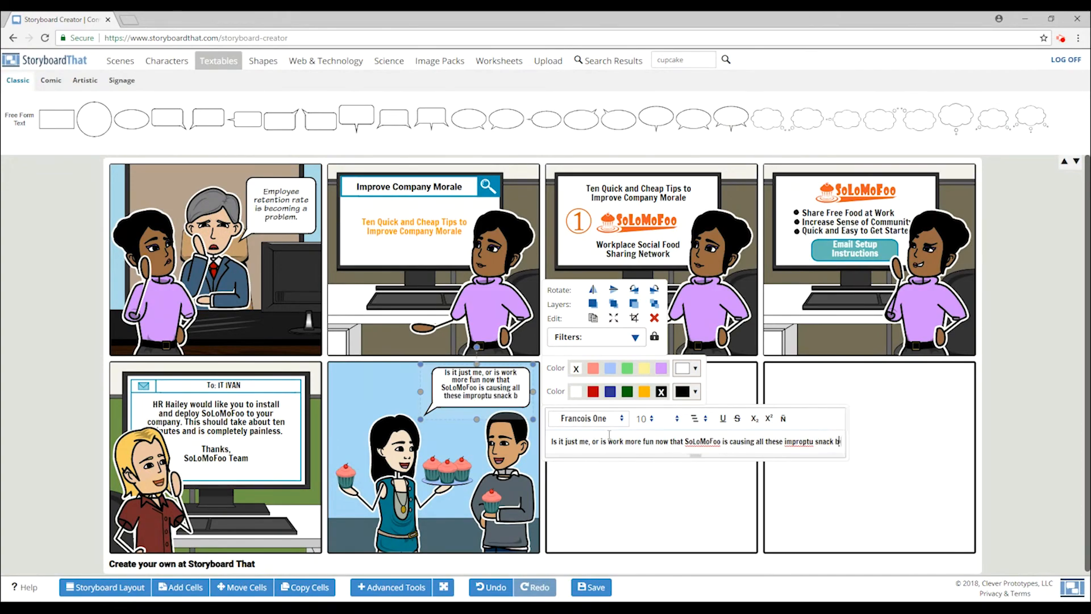
click(324, 60)
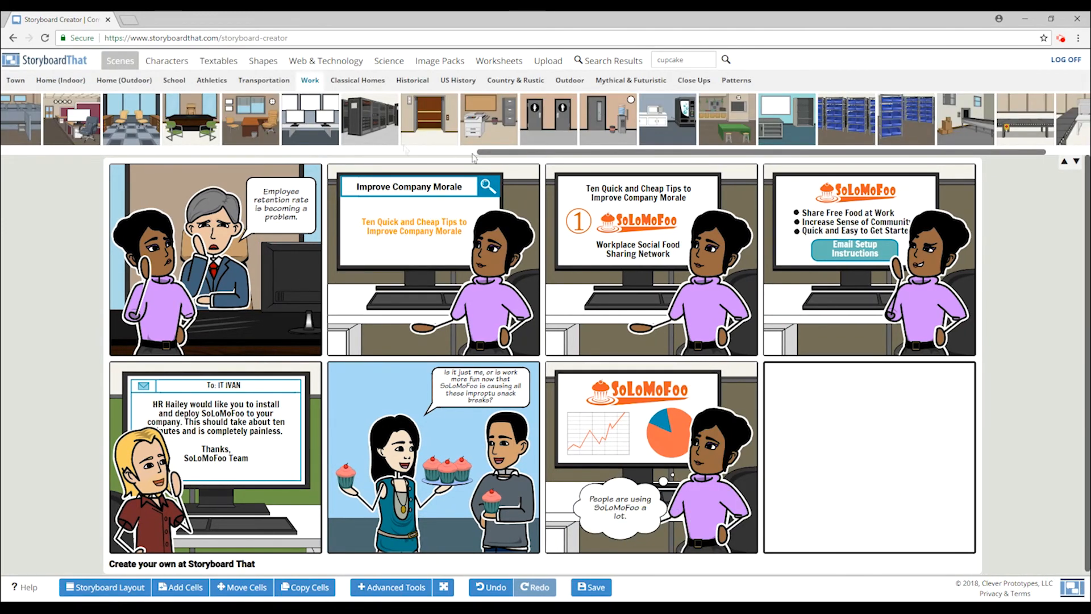
click(166, 60)
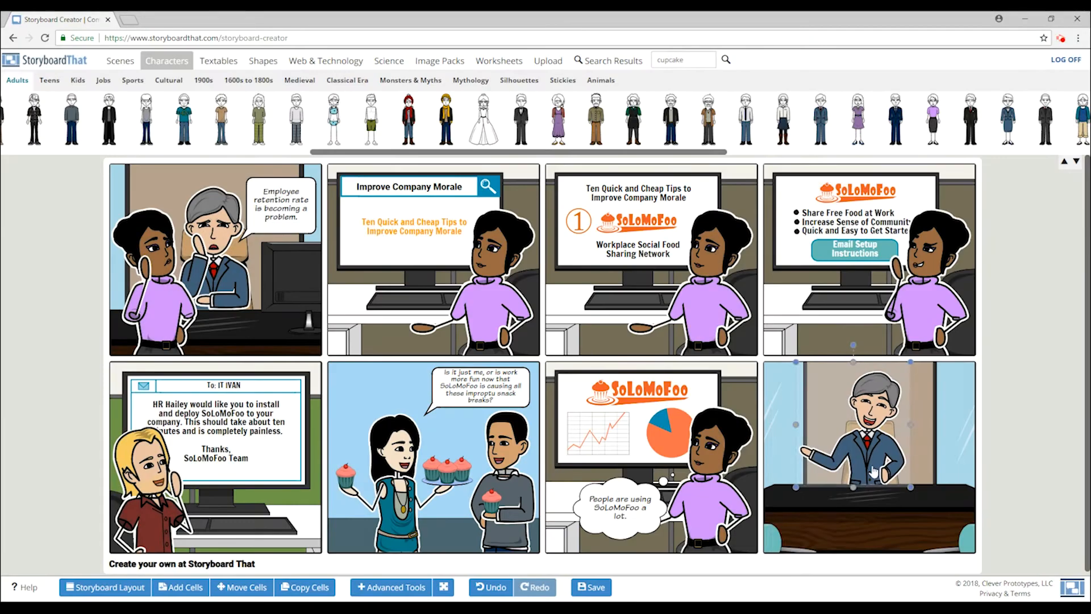